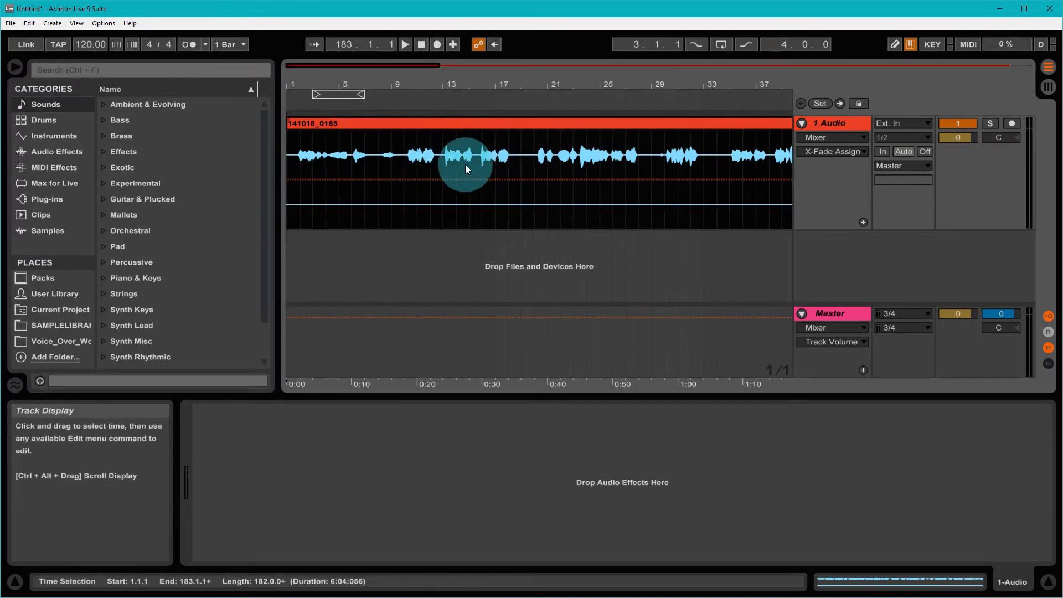
{"action": "mouse_move", "coordinate": [526, 355]}
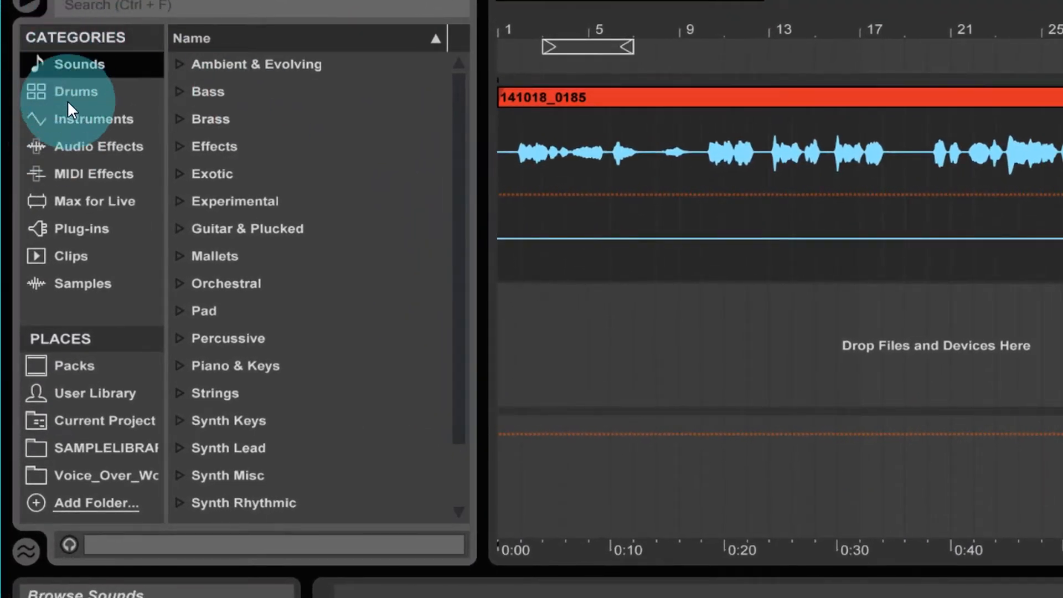
In the browser's Audio Effects, expand the Utility folder to reveal its Left, Mono, Phase and Right presets.
{"action": "left_click", "coordinate": [99, 146]}
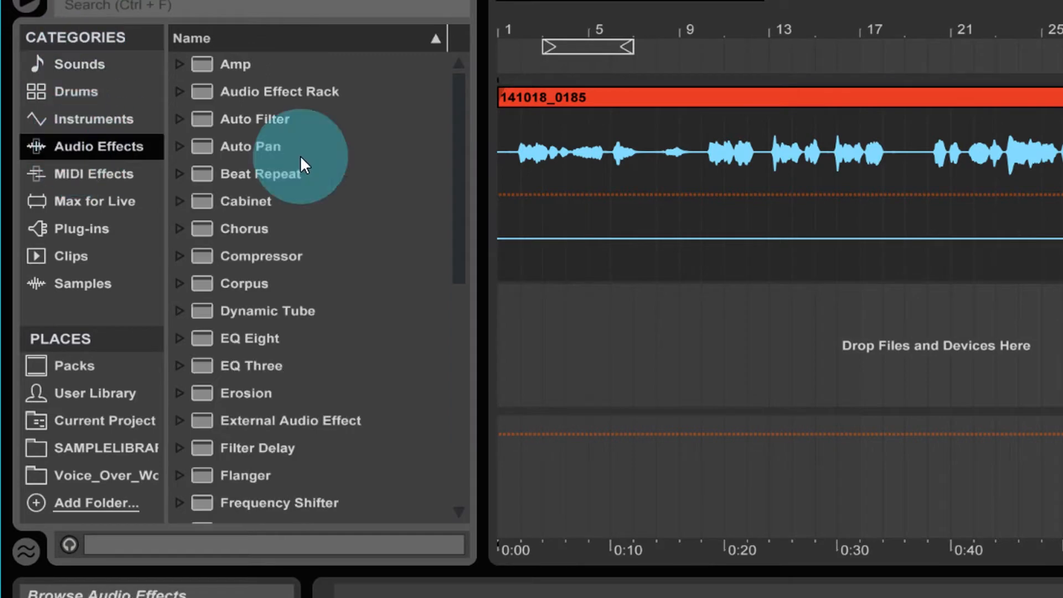
{"action": "scroll", "scroll_direction": "down", "scroll_amount": 3}
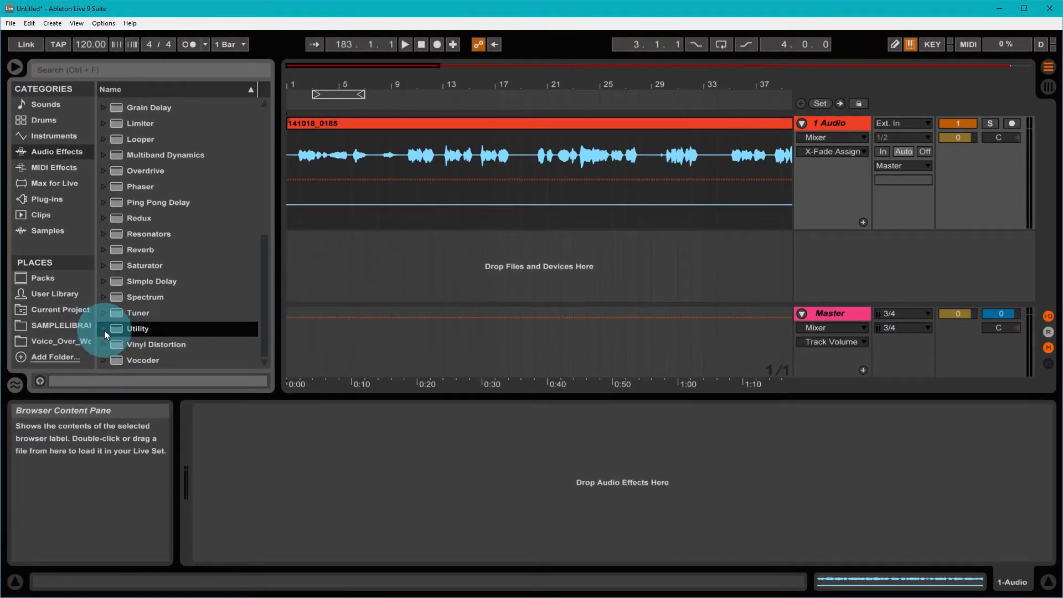
{"action": "left_click", "coordinate": [103, 329]}
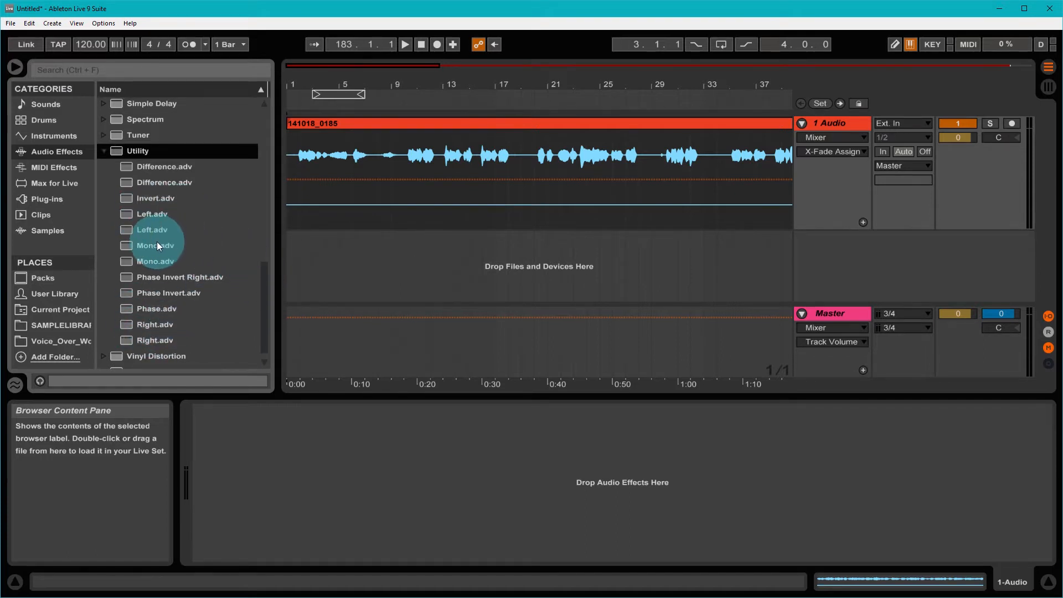
Audition the voice-over clip, then load the Utility 'Left.adv' preset onto its track.
{"action": "left_click", "coordinate": [339, 123]}
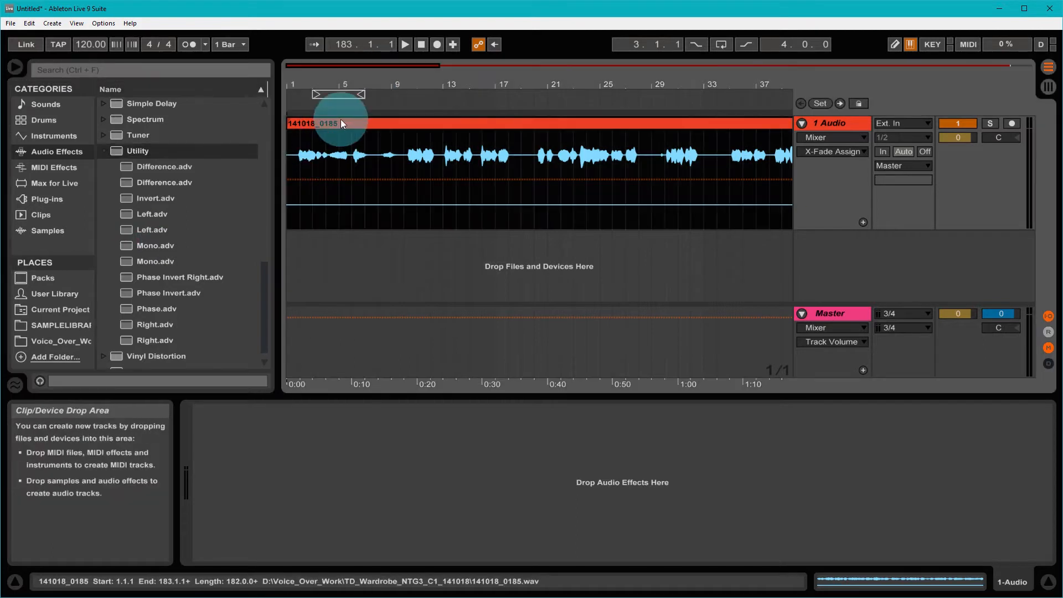
{"action": "left_click", "coordinate": [406, 44]}
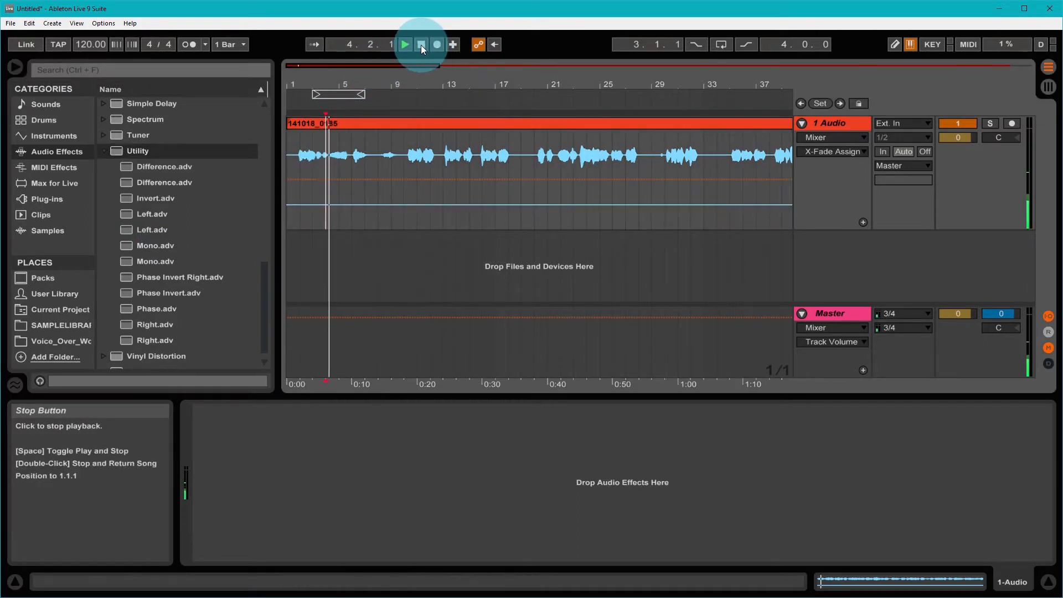
{"action": "left_click", "coordinate": [406, 43]}
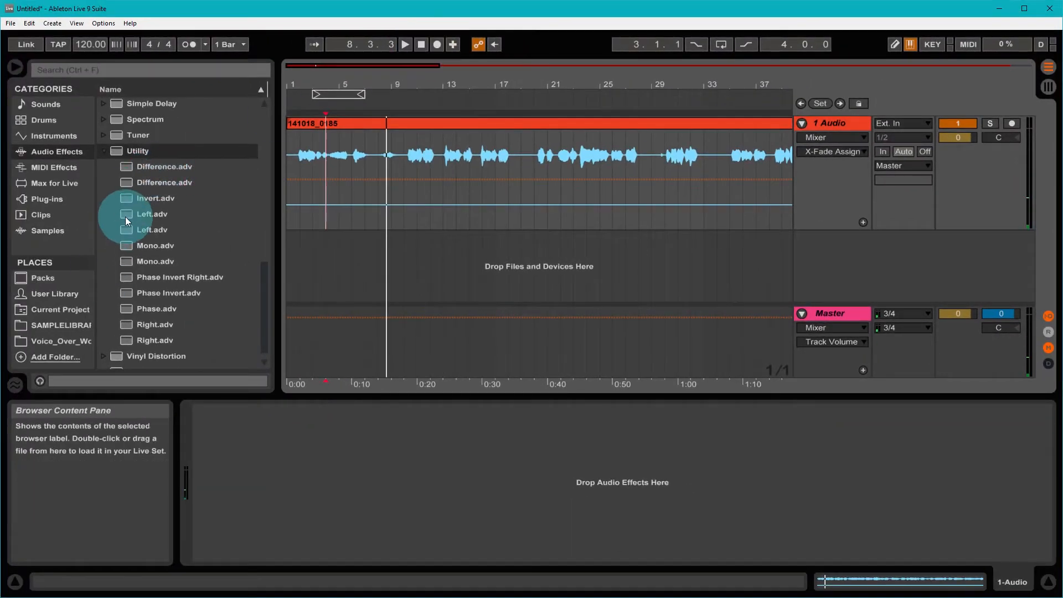
{"action": "double_click", "coordinate": [152, 213]}
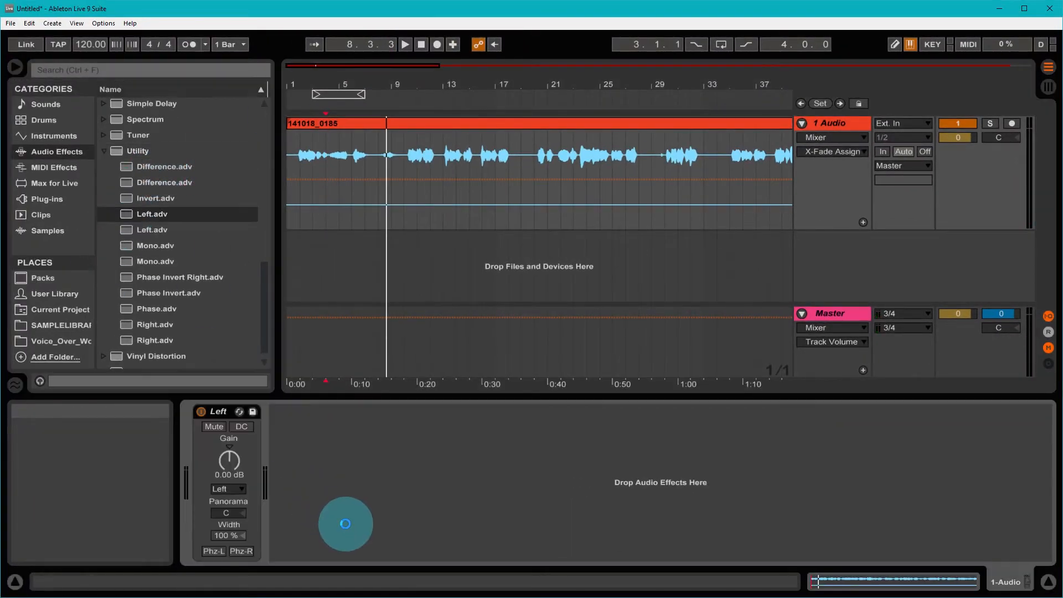